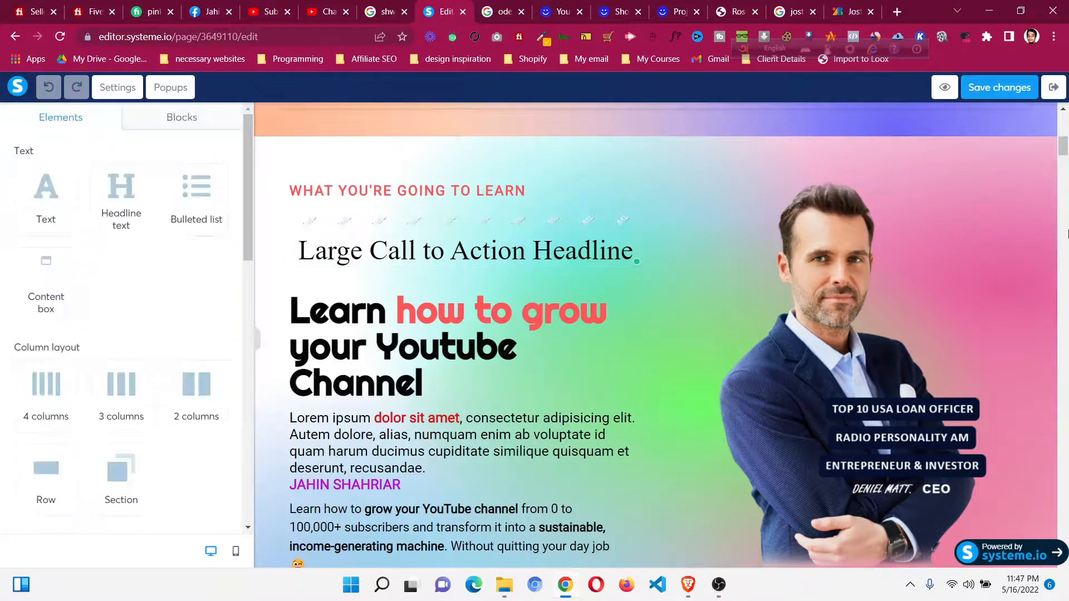
# Step: Set the Large Call to Action Headline's font type to Google Fonts, then leave for another window
pyautogui.scroll(-3)
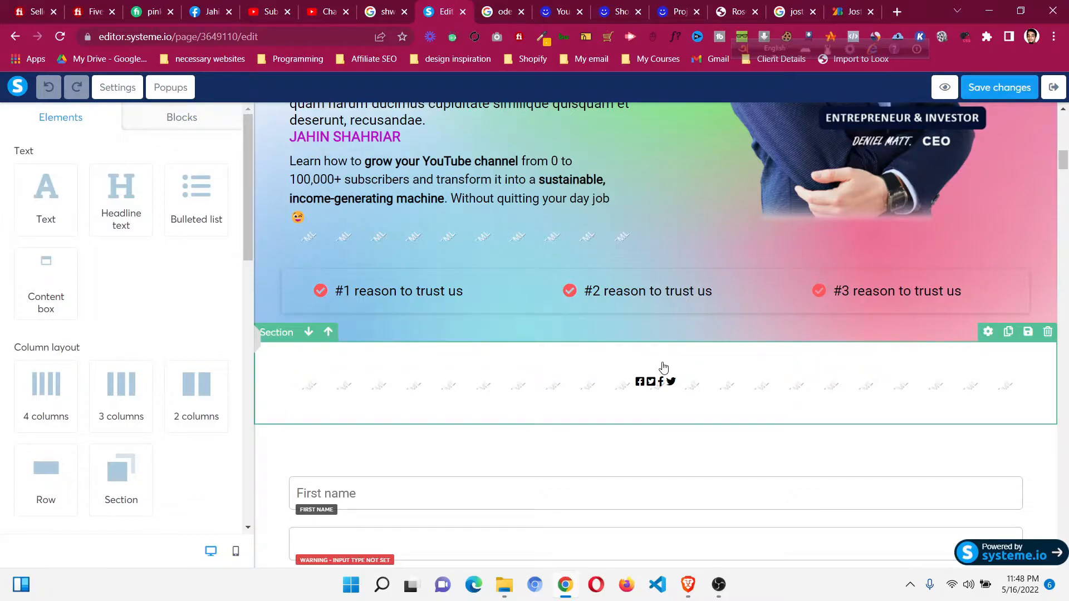
pyautogui.moveTo(560, 349)
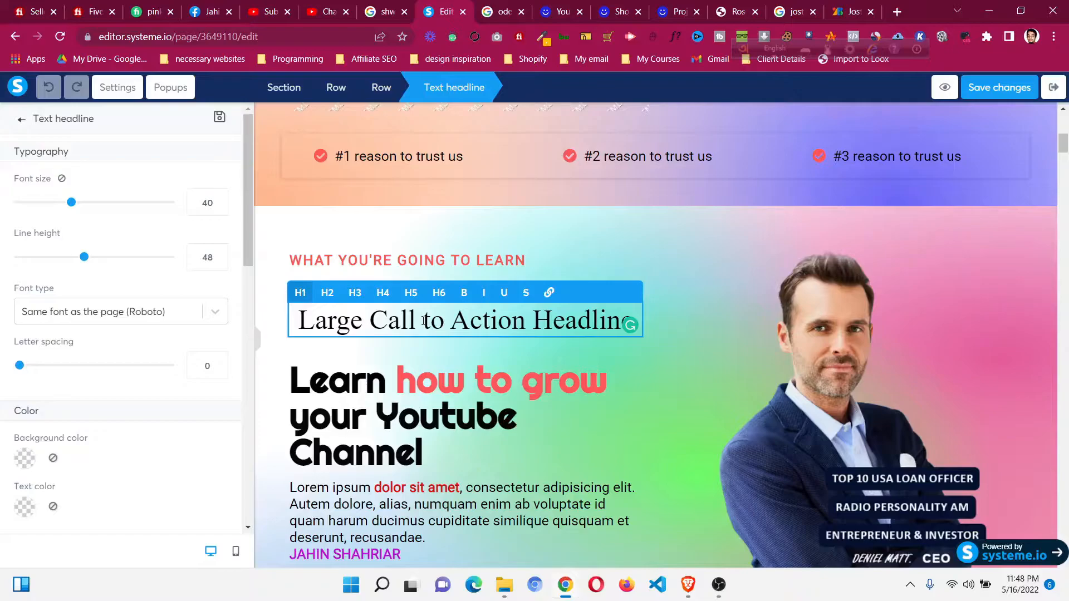
pyautogui.moveTo(268, 223)
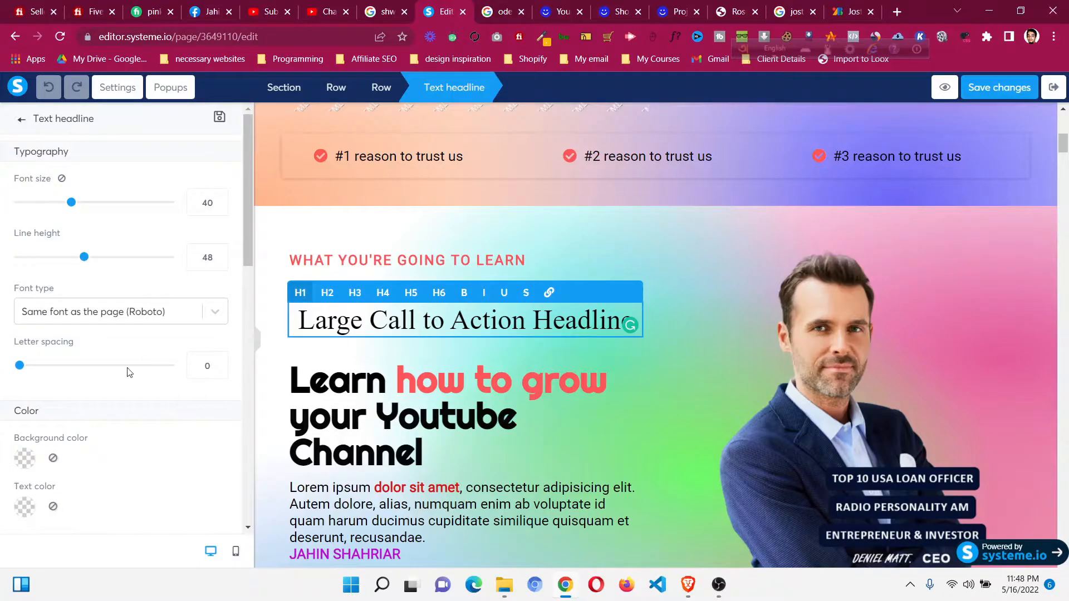
pyautogui.scroll(-3)
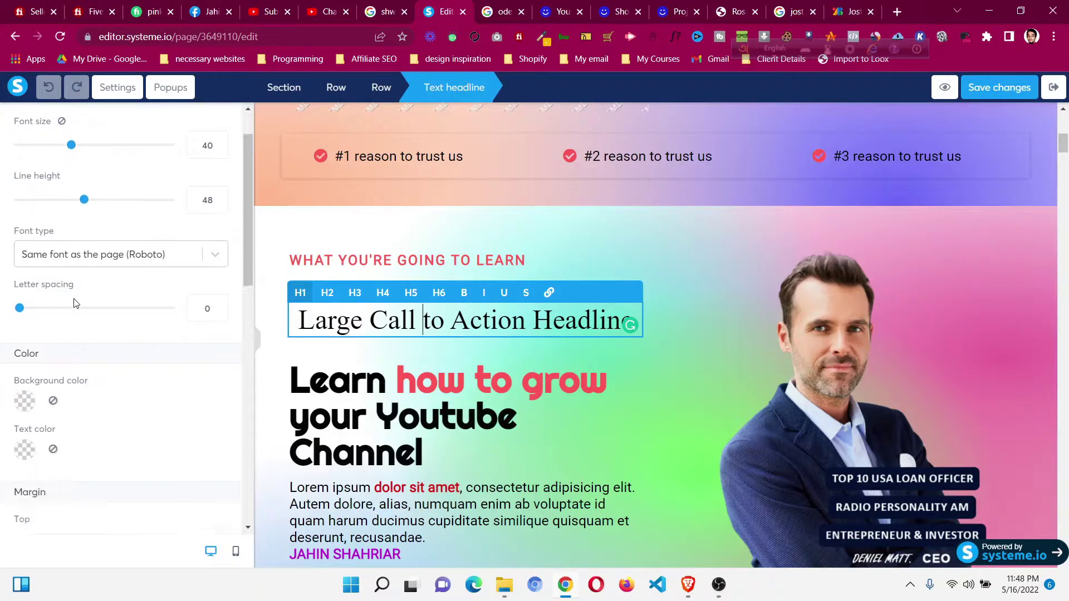
pyautogui.click(121, 254)
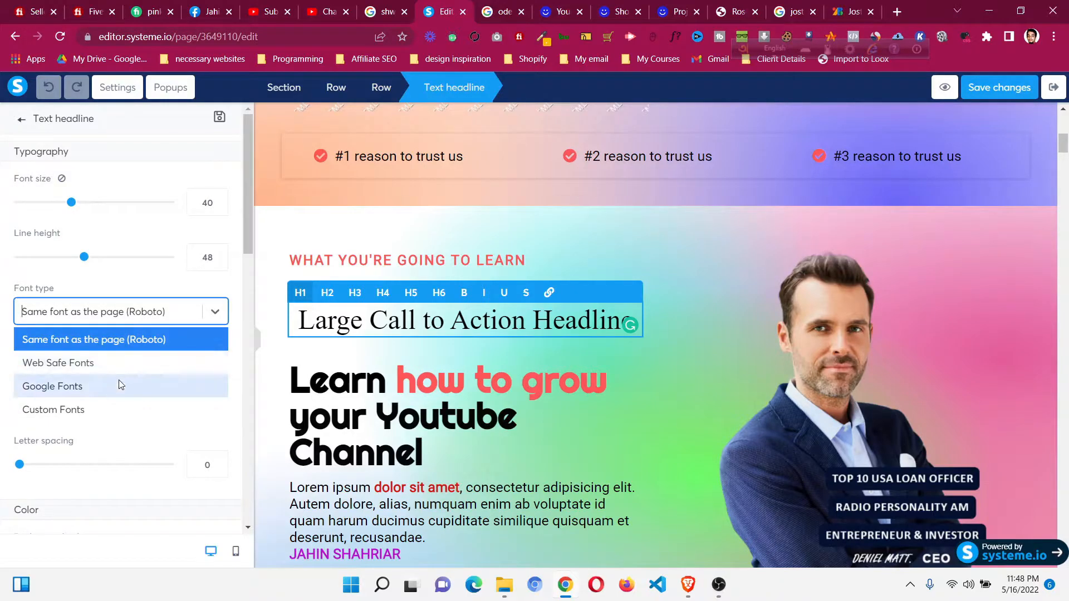
pyautogui.click(51, 386)
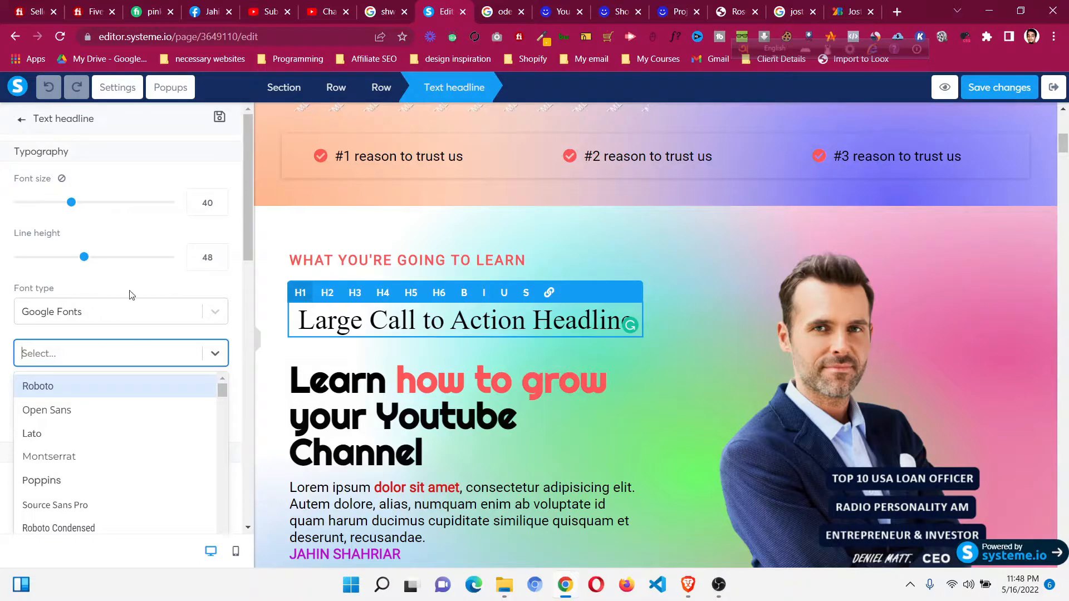
pyautogui.click(846, 12)
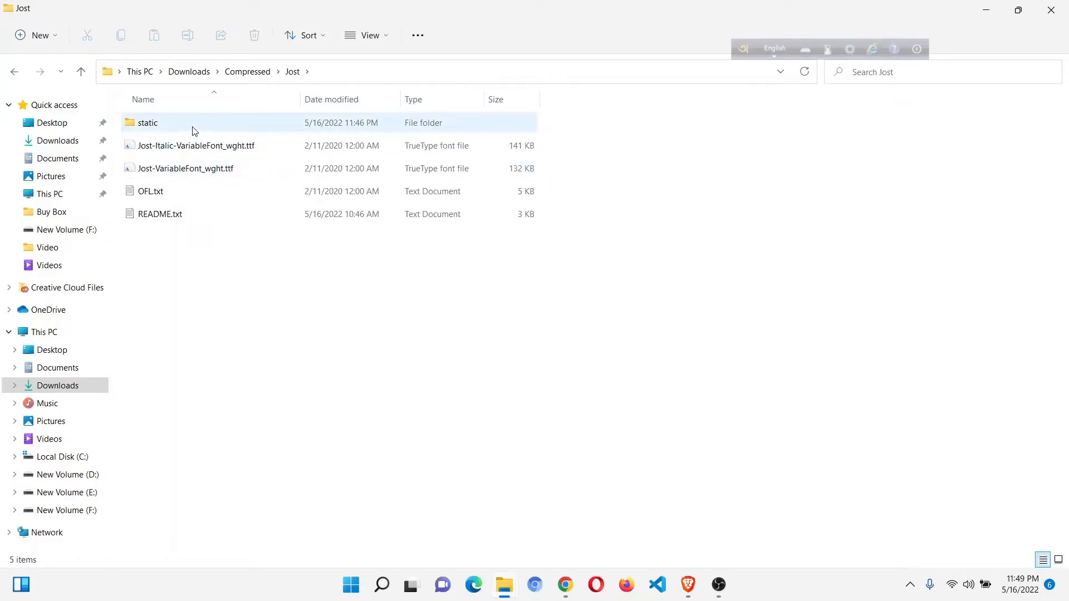
# Step: Open the Jost font's static subfolder to list its individual TTF weight files
pyautogui.click(152, 122)
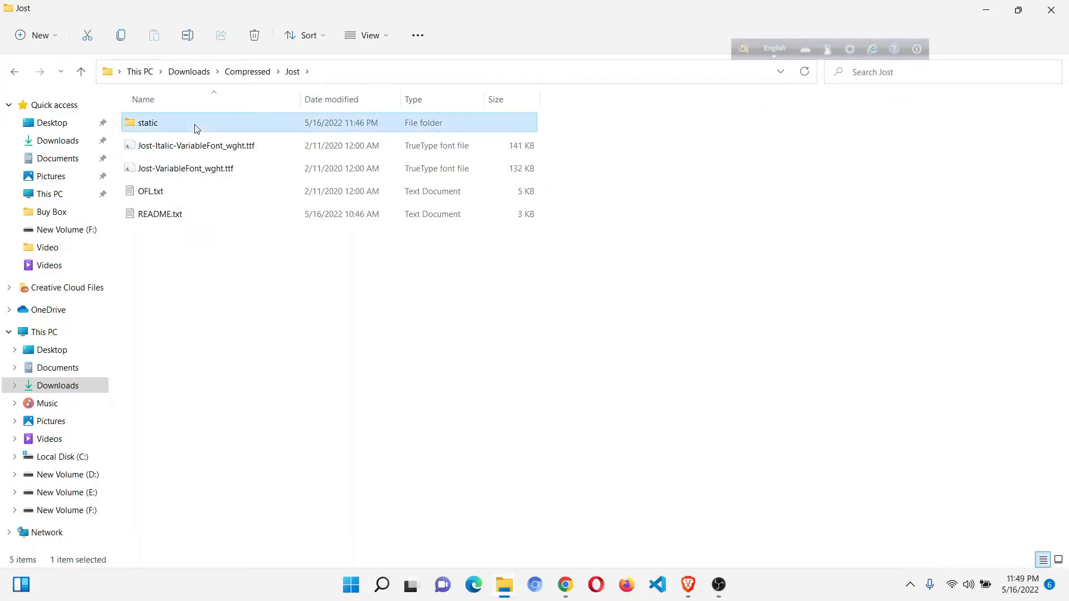
pyautogui.doubleClick(149, 123)
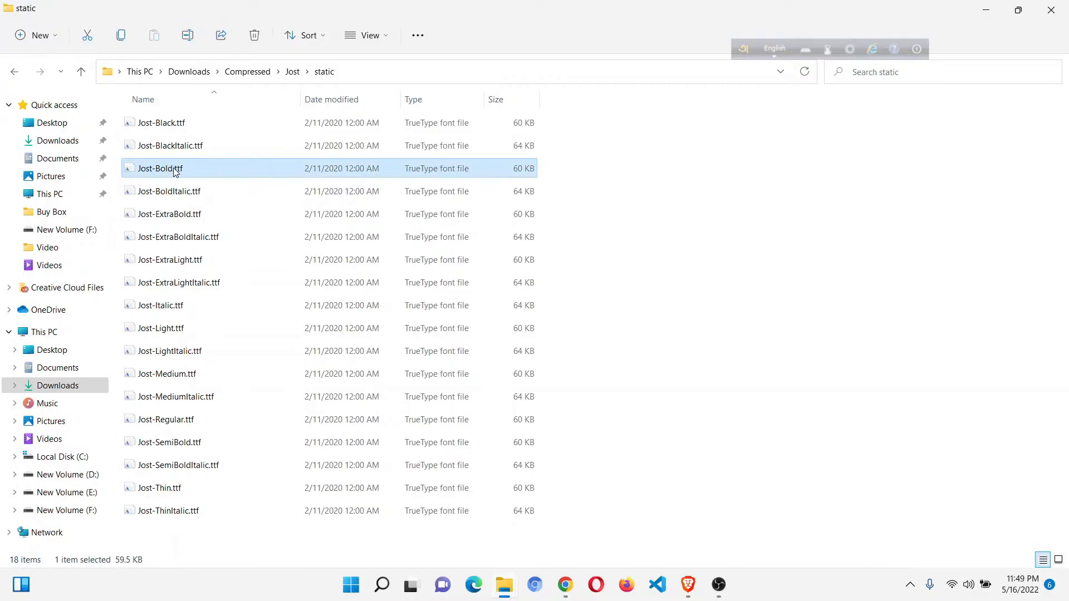
pyautogui.moveTo(176, 172)
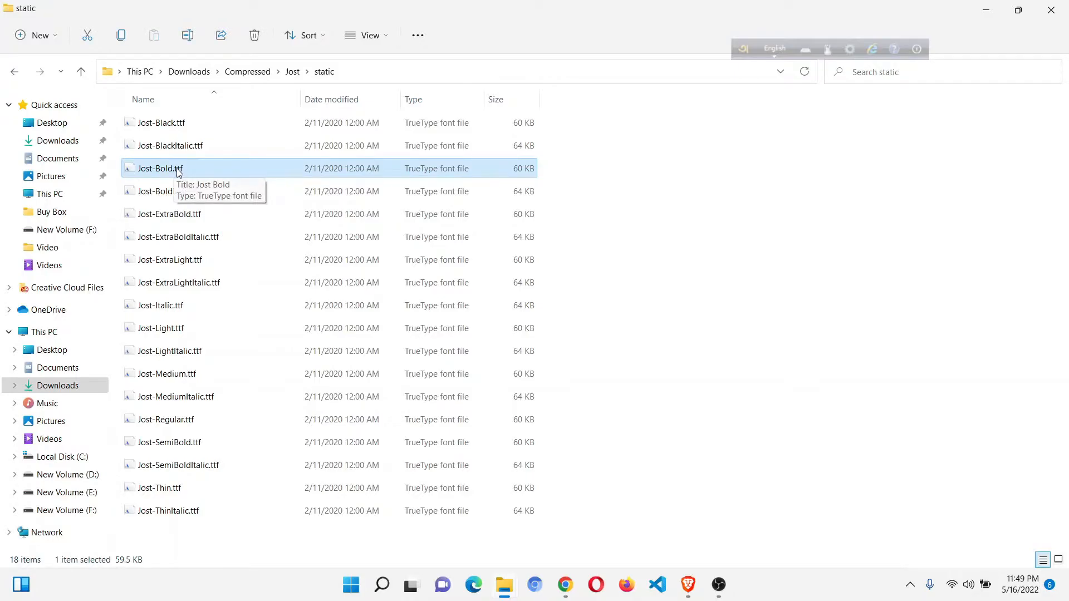
pyautogui.moveTo(199, 153)
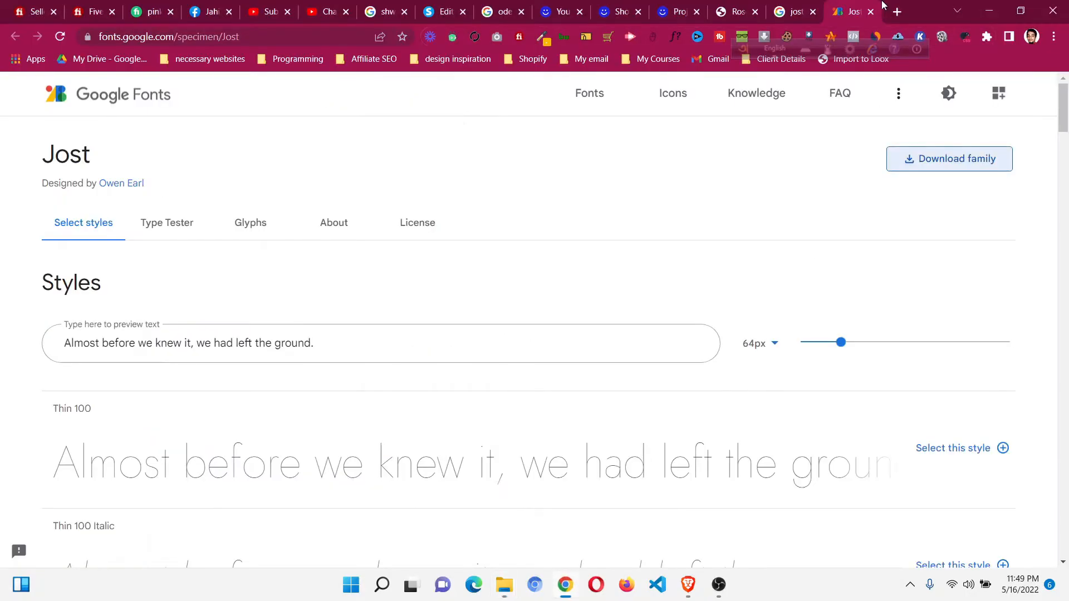
# Step: Search Google for 'convert to ttf font' in a new tab and open CloudConvert's TTF Converter
pyautogui.click(896, 11)
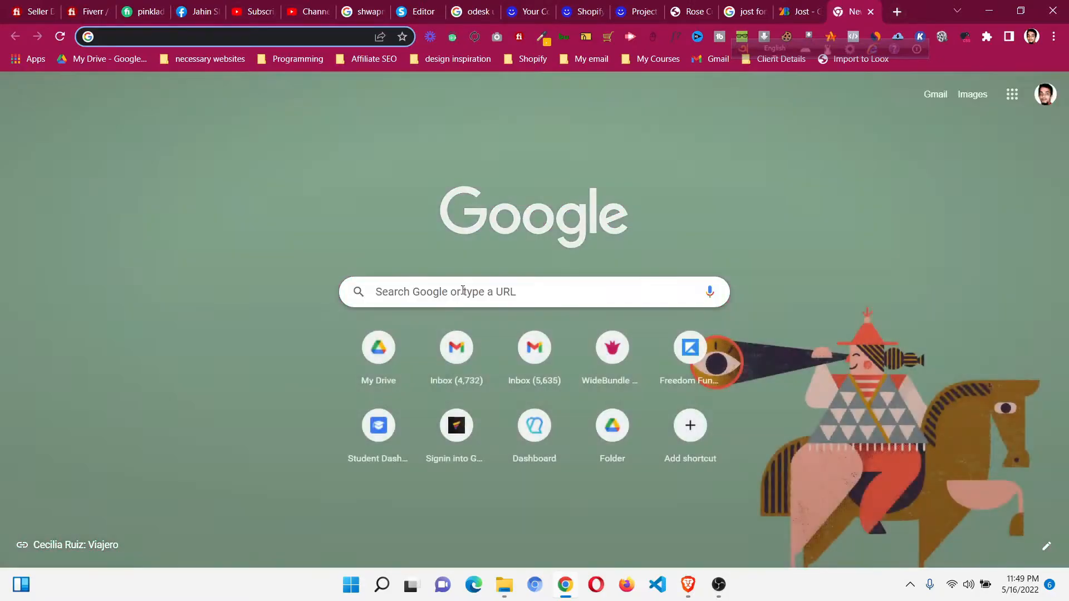
pyautogui.write('convert to ttf font')
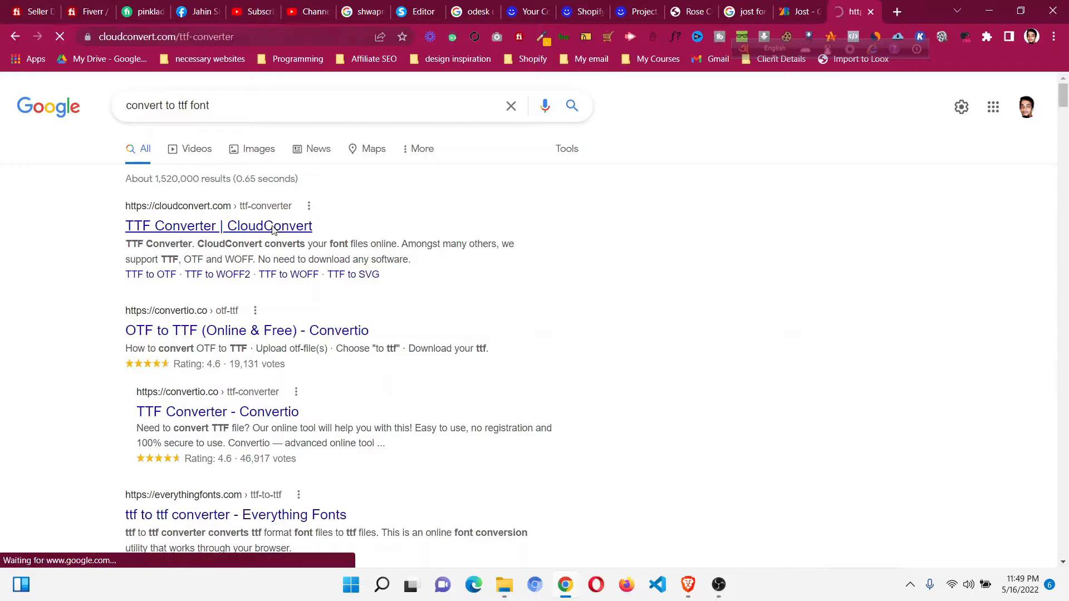
pyautogui.click(218, 225)
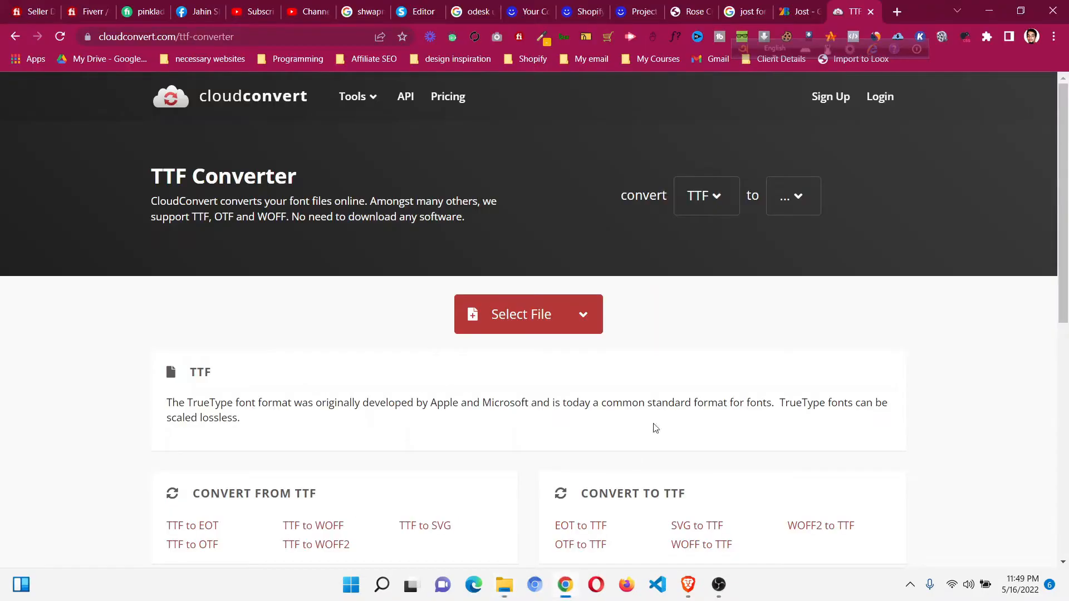
pyautogui.moveTo(423, 11)
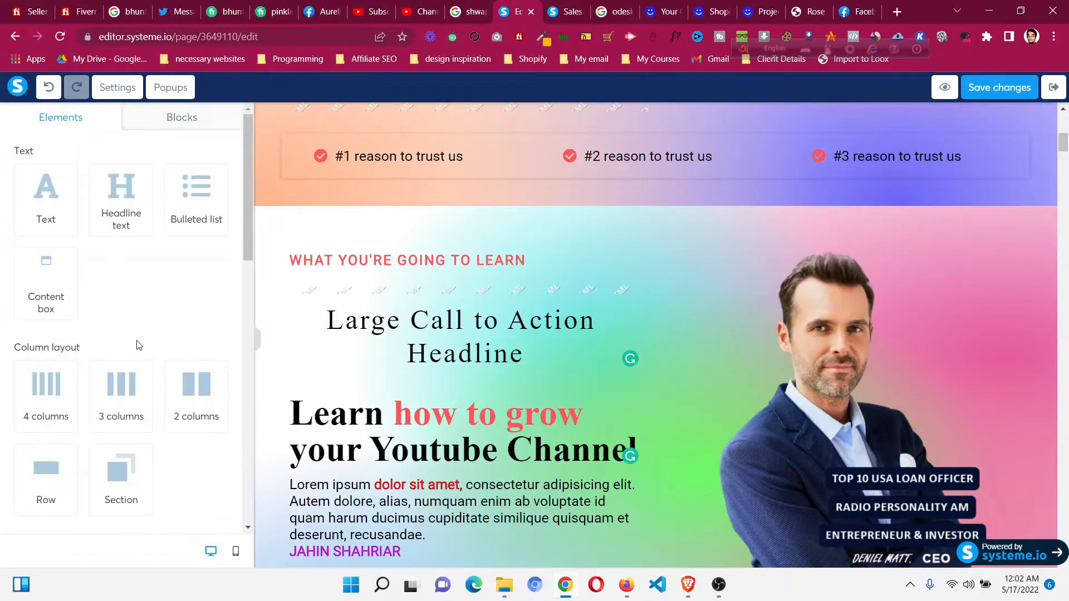
# Step: Select the duplicated headline and change its font type from Google Fonts to Custom Fonts
pyautogui.click(466, 336)
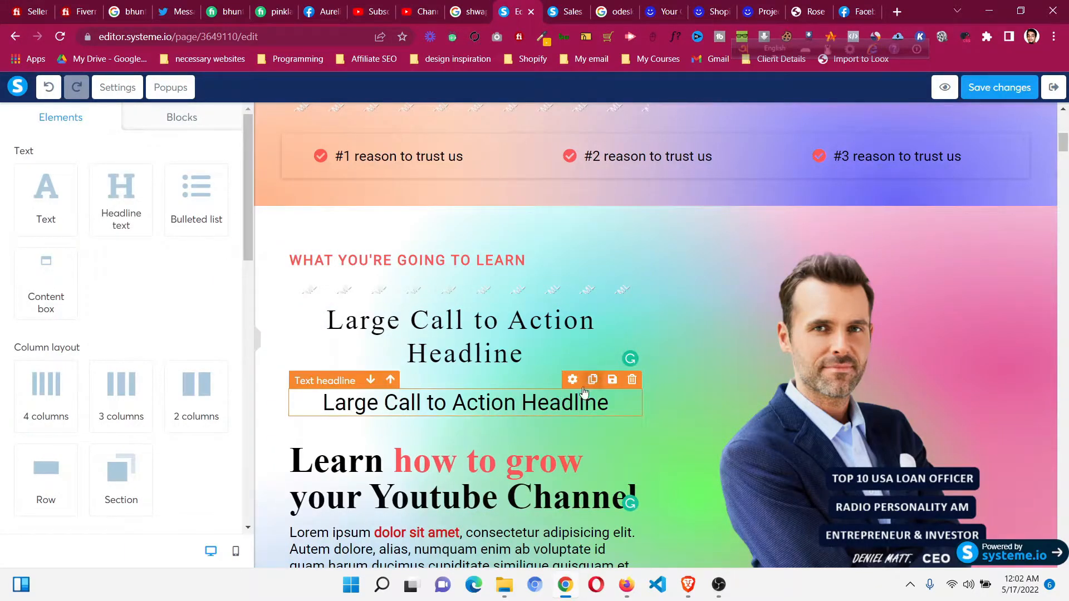
pyautogui.click(465, 403)
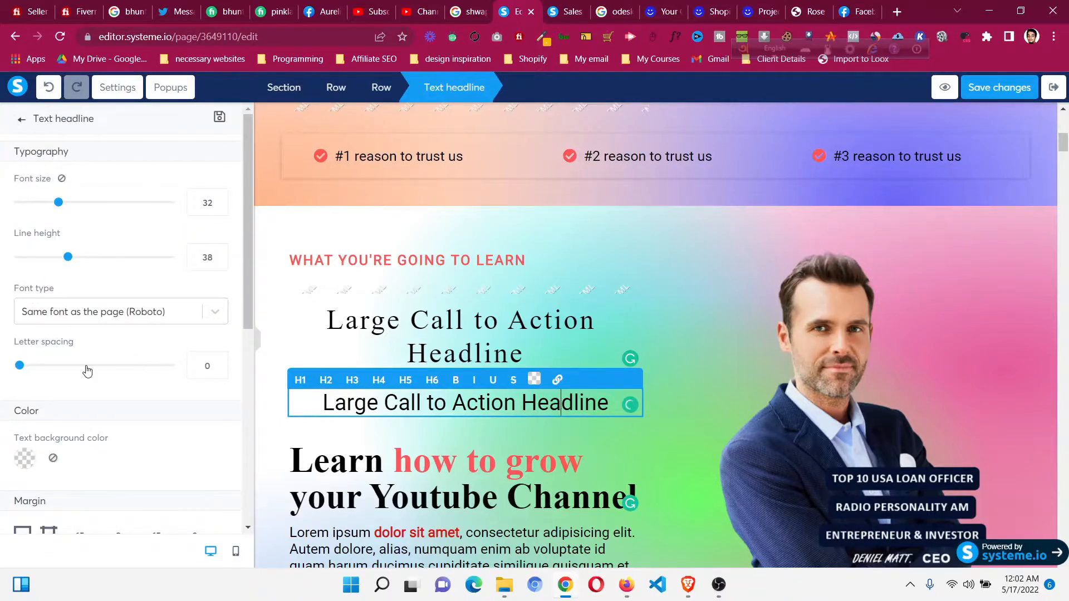
pyautogui.click(120, 312)
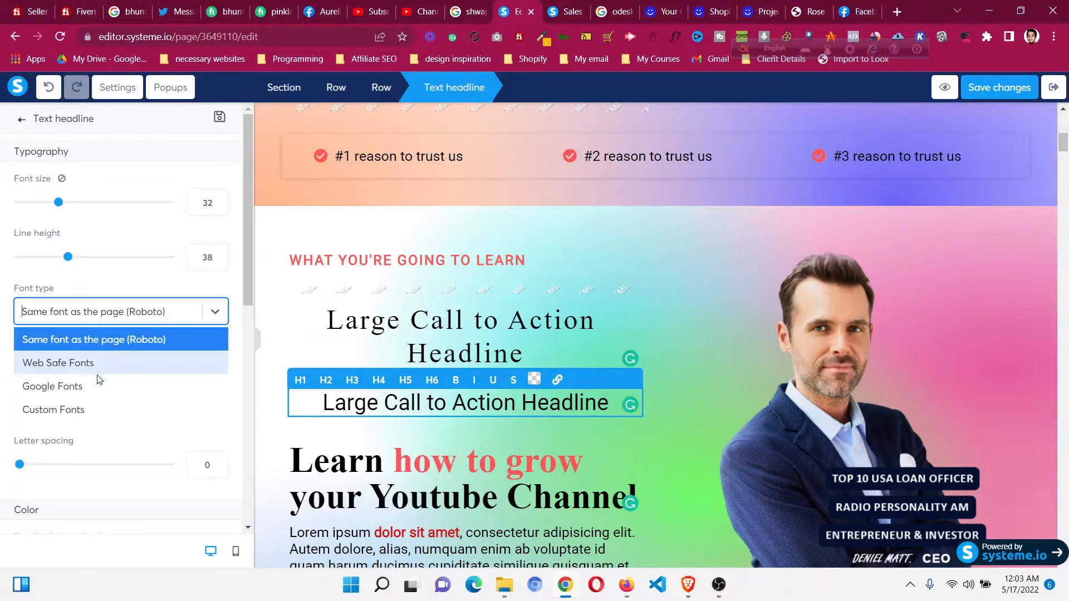
pyautogui.click(51, 387)
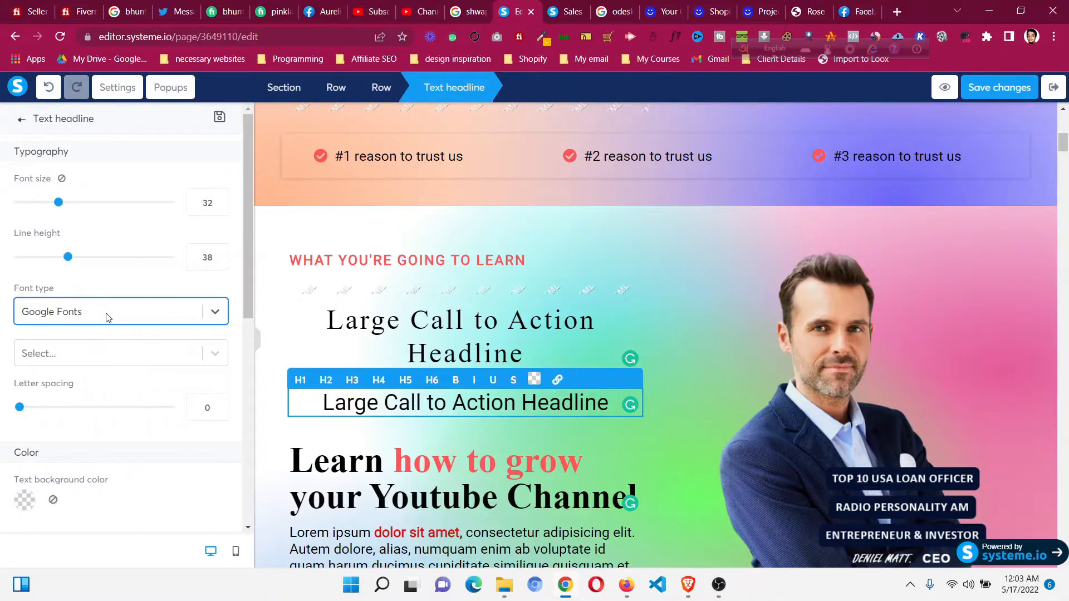
pyautogui.click(120, 312)
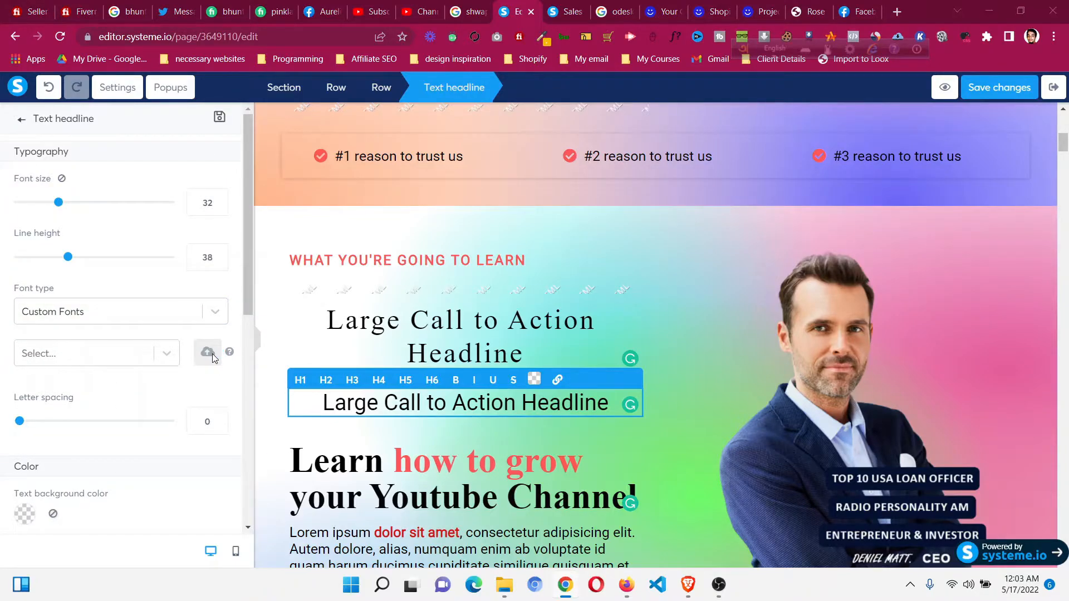
# Step: Upload Jost-Black.ttf from the static folder as a new custom font
pyautogui.click(207, 352)
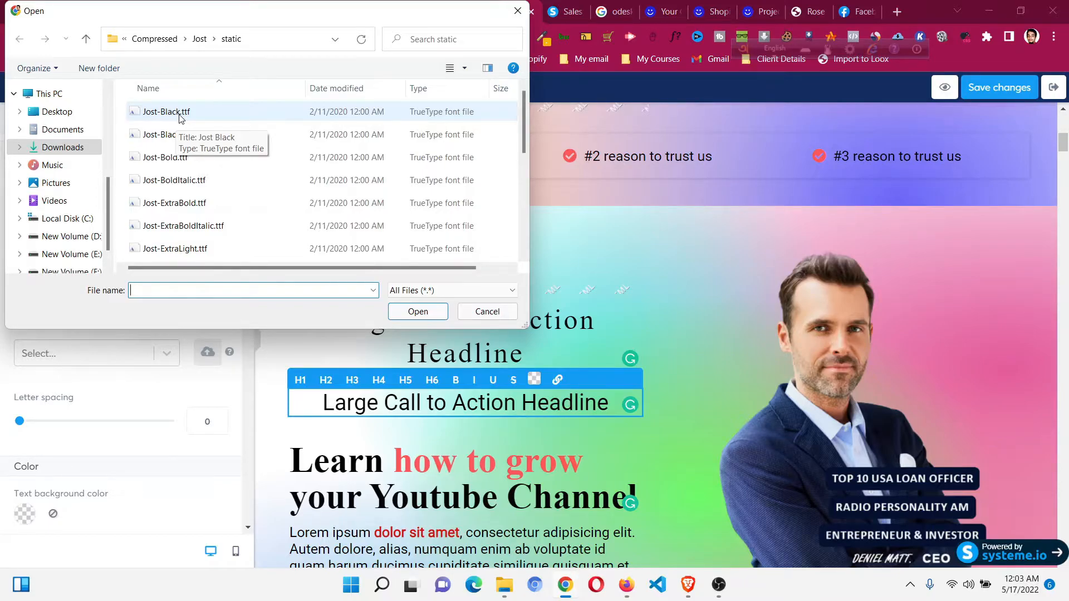
pyautogui.click(166, 111)
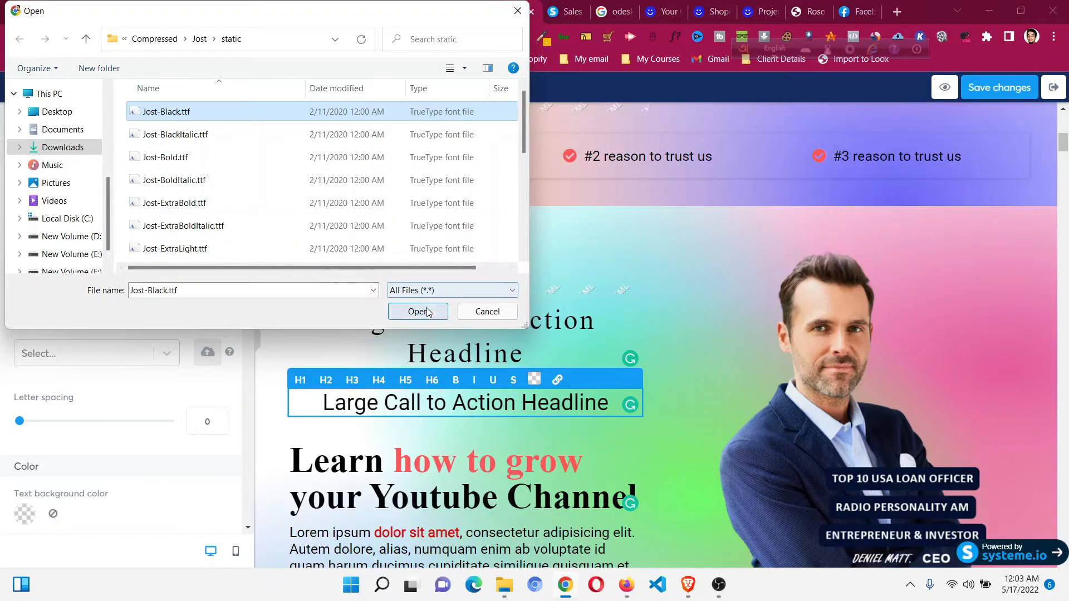
pyautogui.click(417, 312)
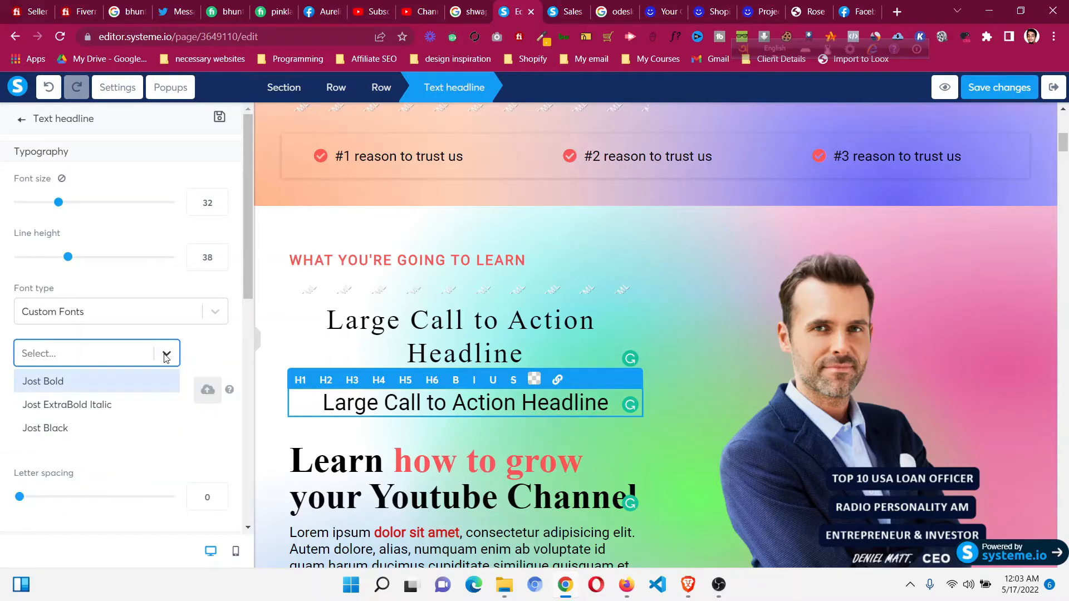
pyautogui.moveTo(85, 433)
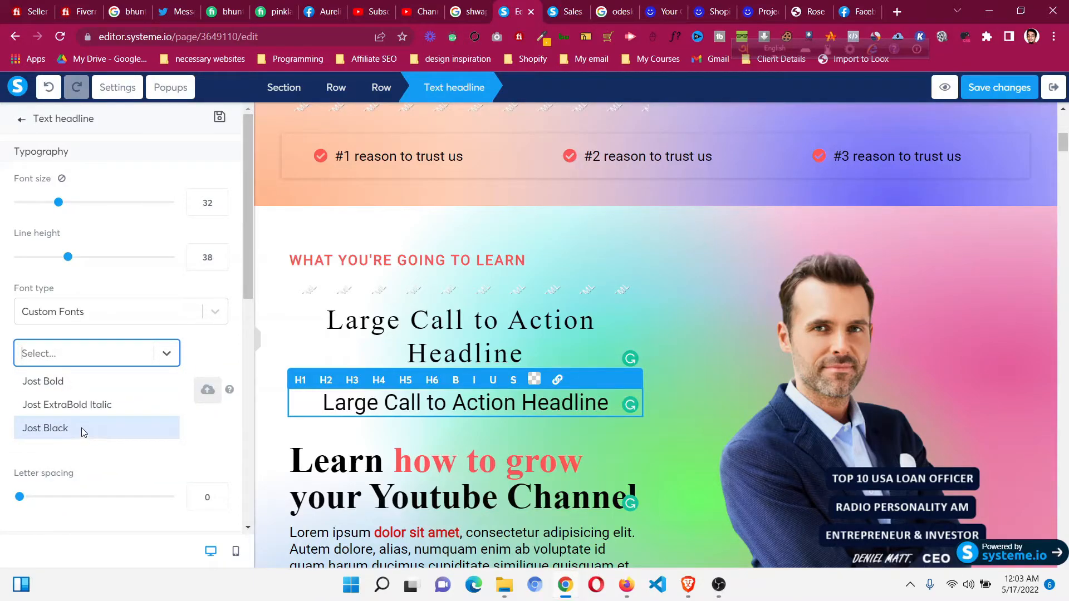
# Step: Apply Jost Black to the headline and go back to the Elements list
pyautogui.click(45, 427)
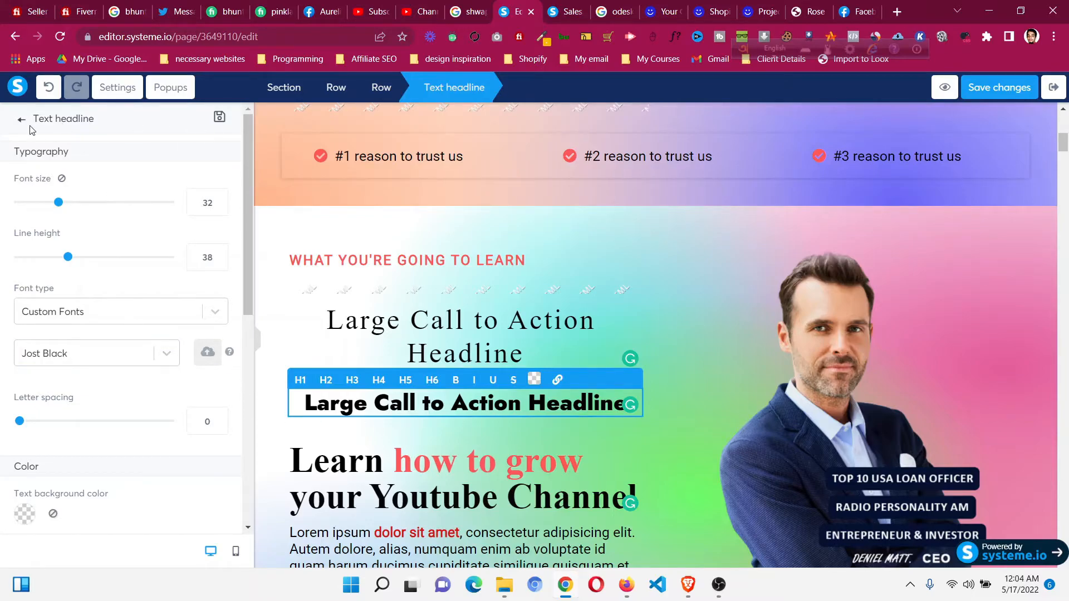
pyautogui.click(21, 118)
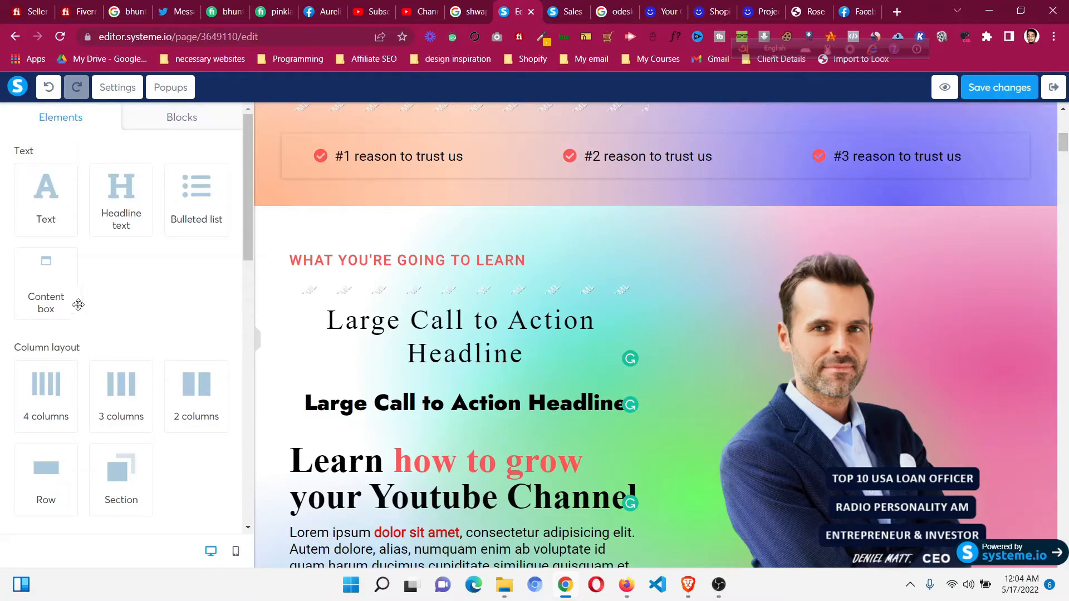
pyautogui.moveTo(41, 232)
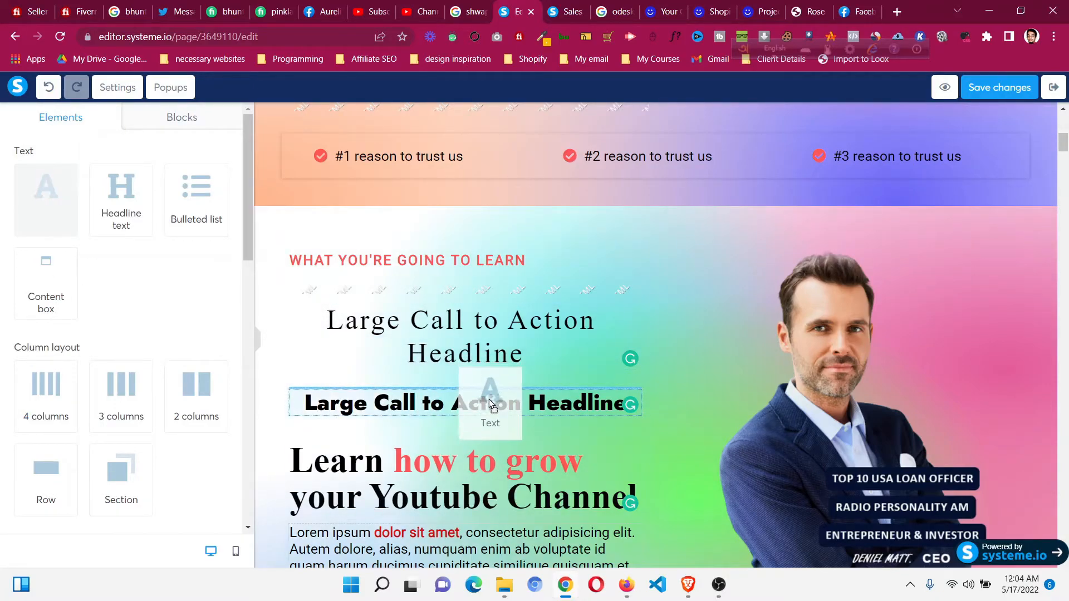
# Step: Drop a Text paragraph under the headline and set it in custom font Jost ExtraBold Italic
pyautogui.click(480, 468)
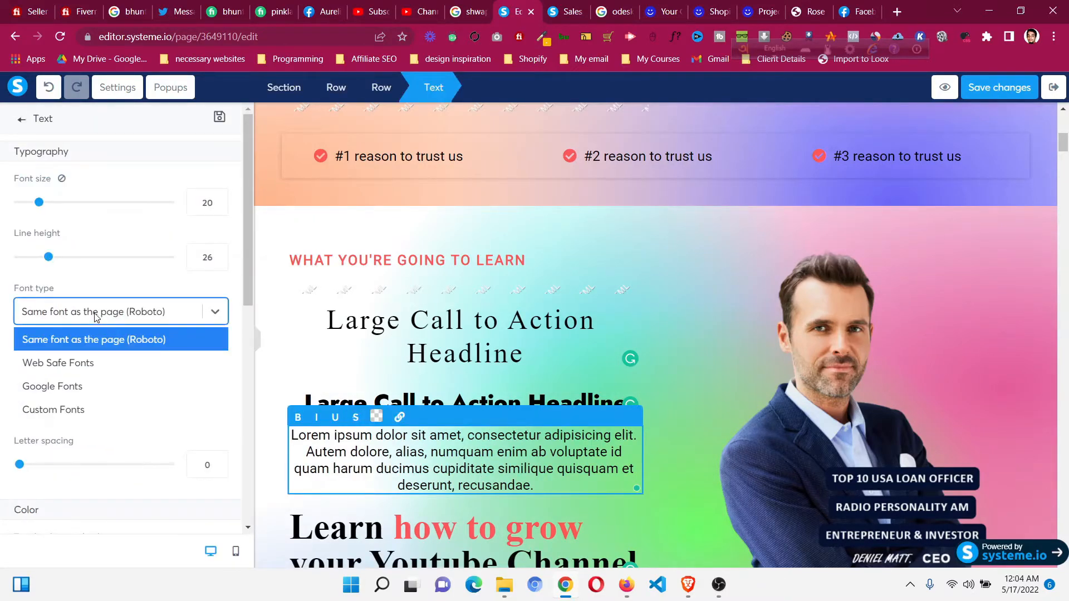
pyautogui.click(54, 410)
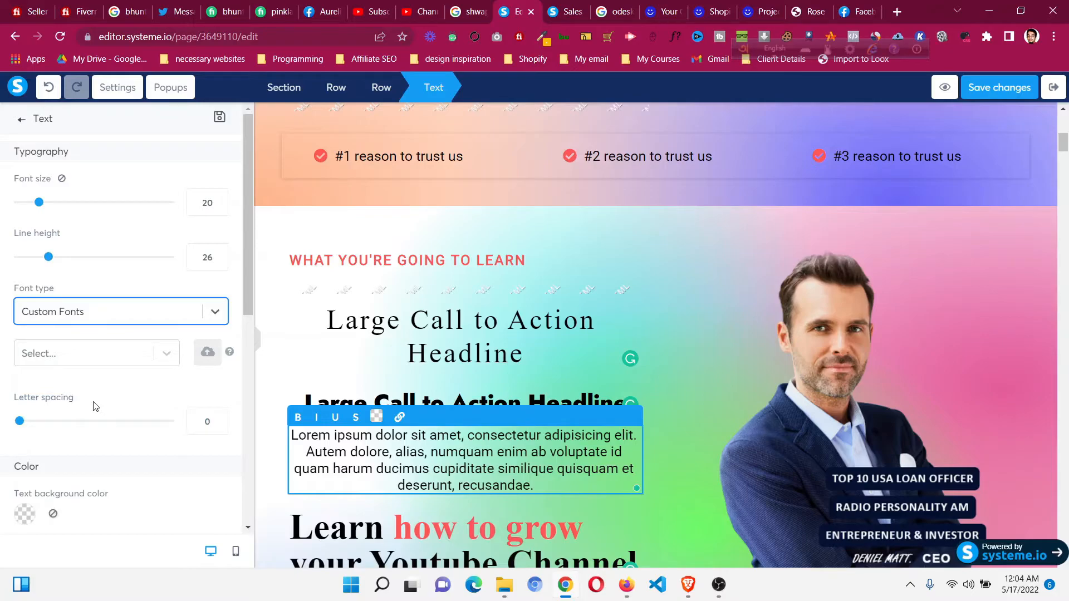
pyautogui.moveTo(207, 358)
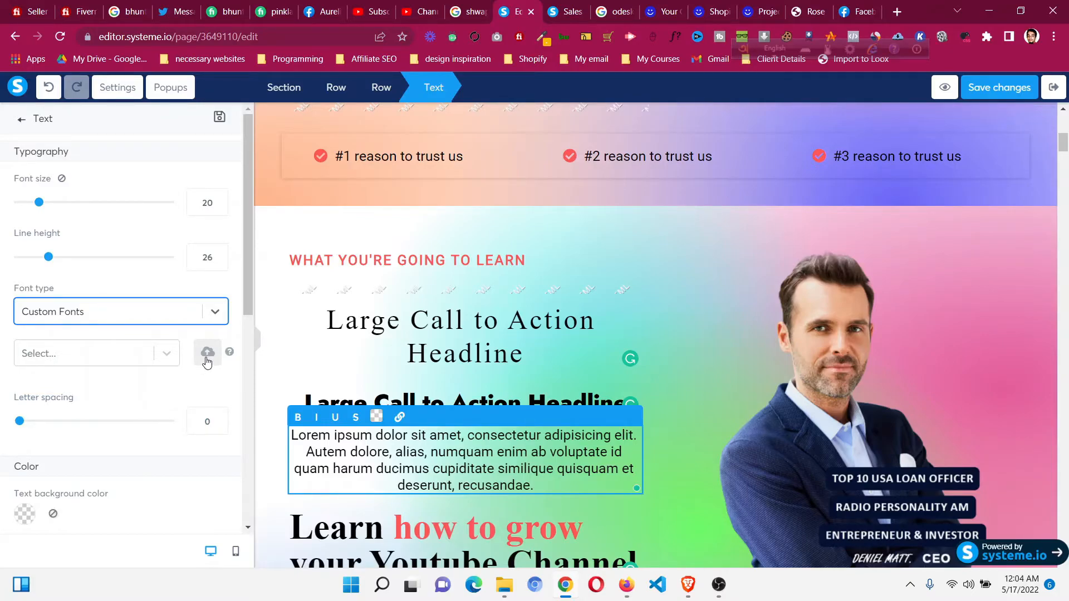
pyautogui.moveTo(139, 363)
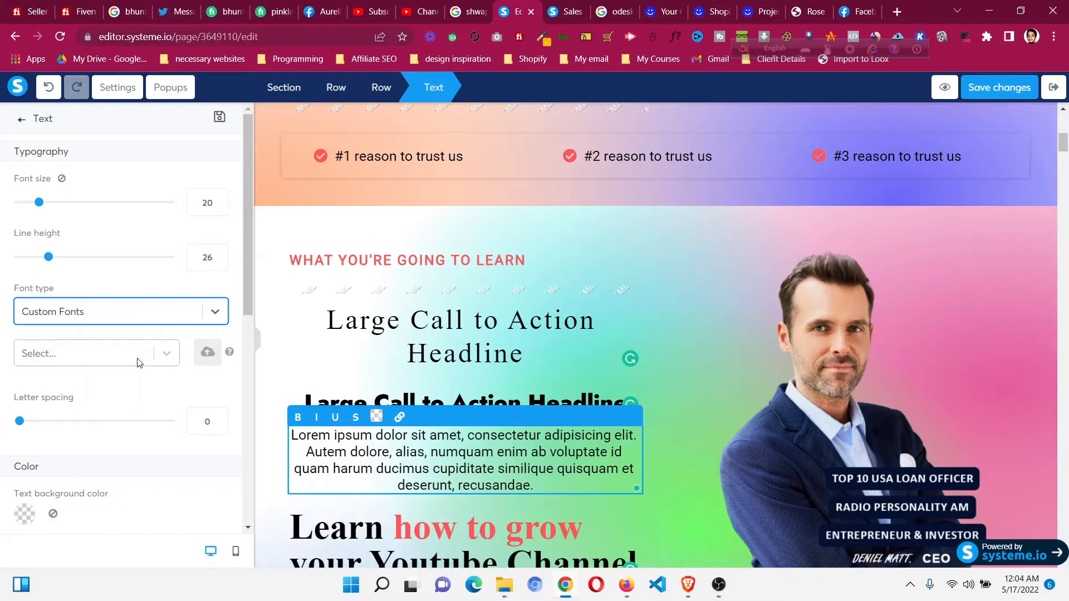
pyautogui.click(83, 354)
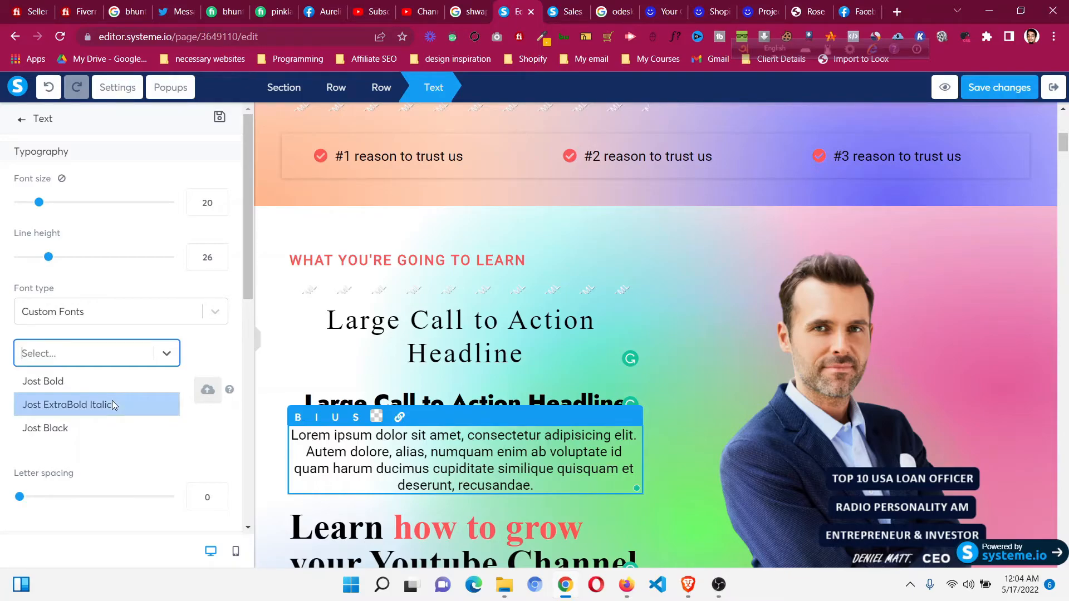
pyautogui.click(67, 404)
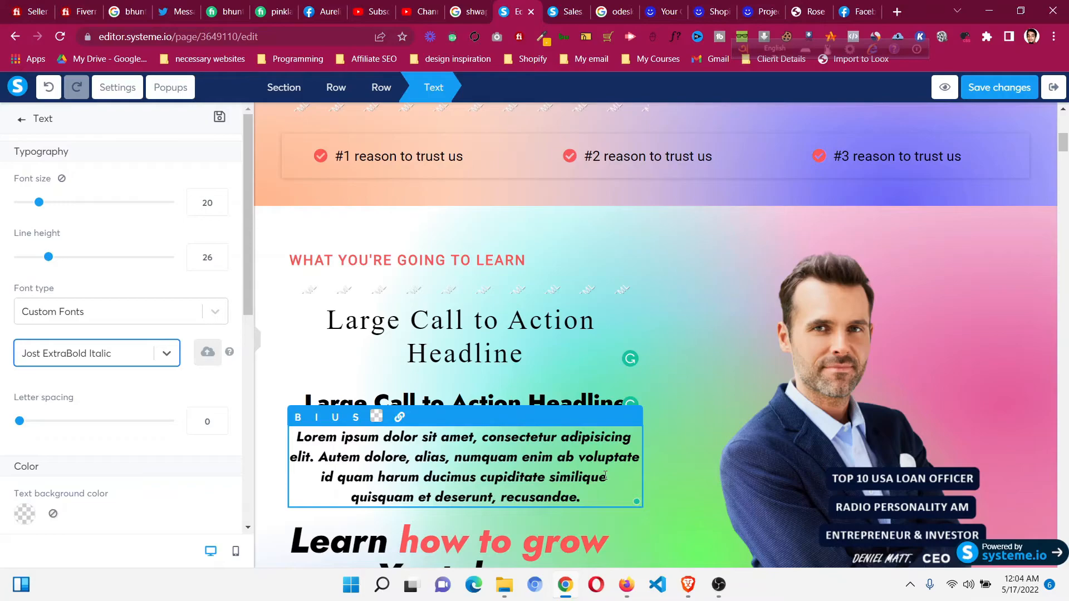